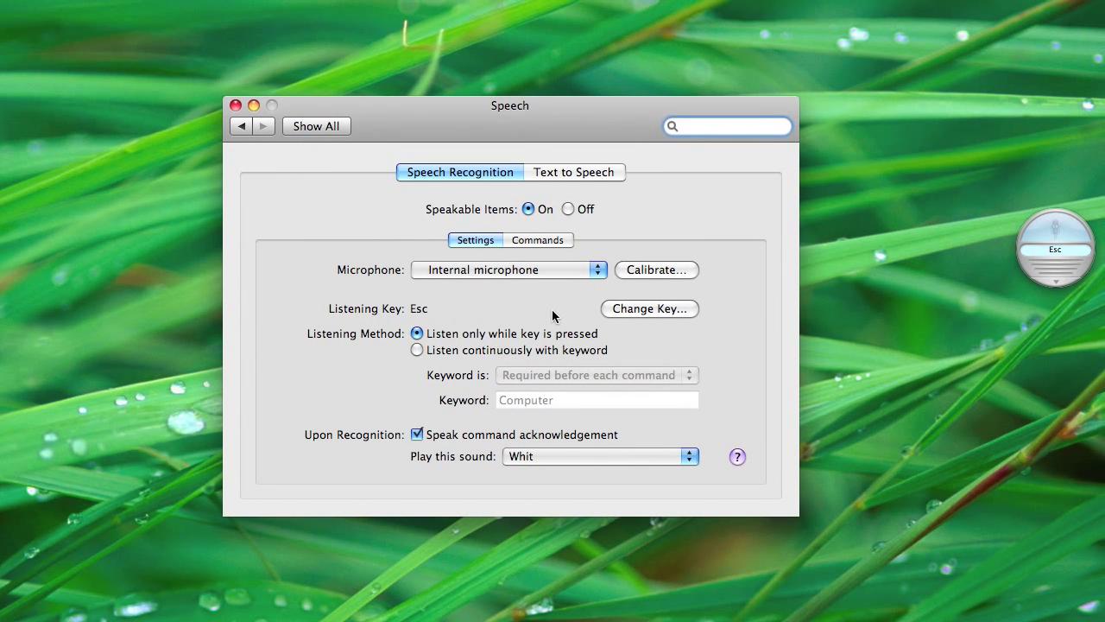
# Return from the Speech pane to the full overview of preference panes via Show All
pyautogui.click(727, 126)
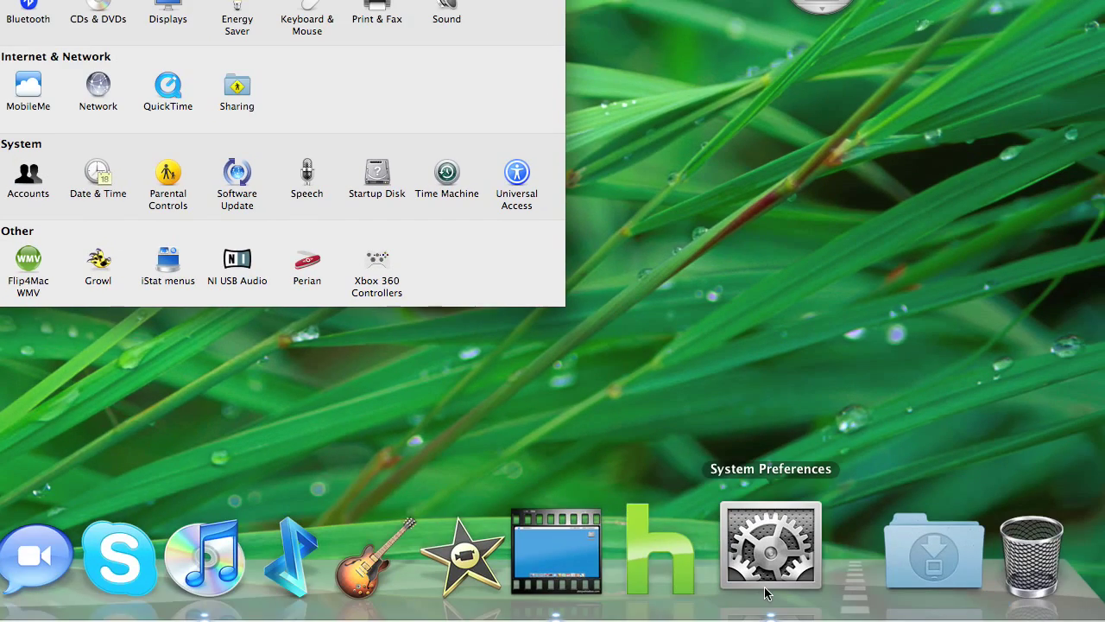
pyautogui.click(770, 545)
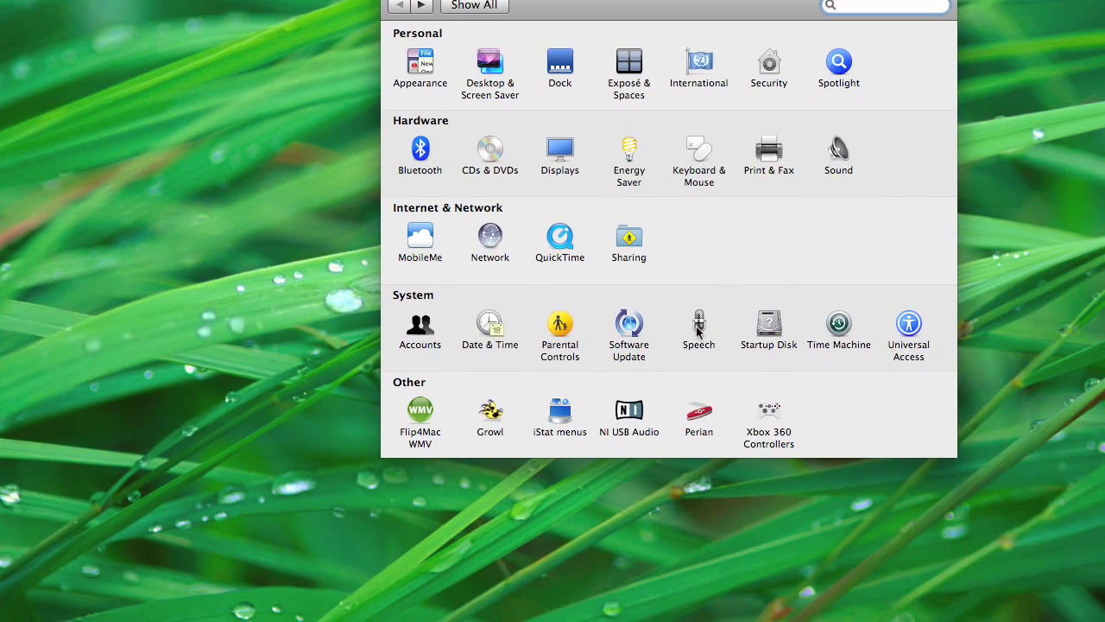
# Reopen the Speech pane, glance at Text to Speech, and return to Speech Recognition
pyautogui.click(698, 326)
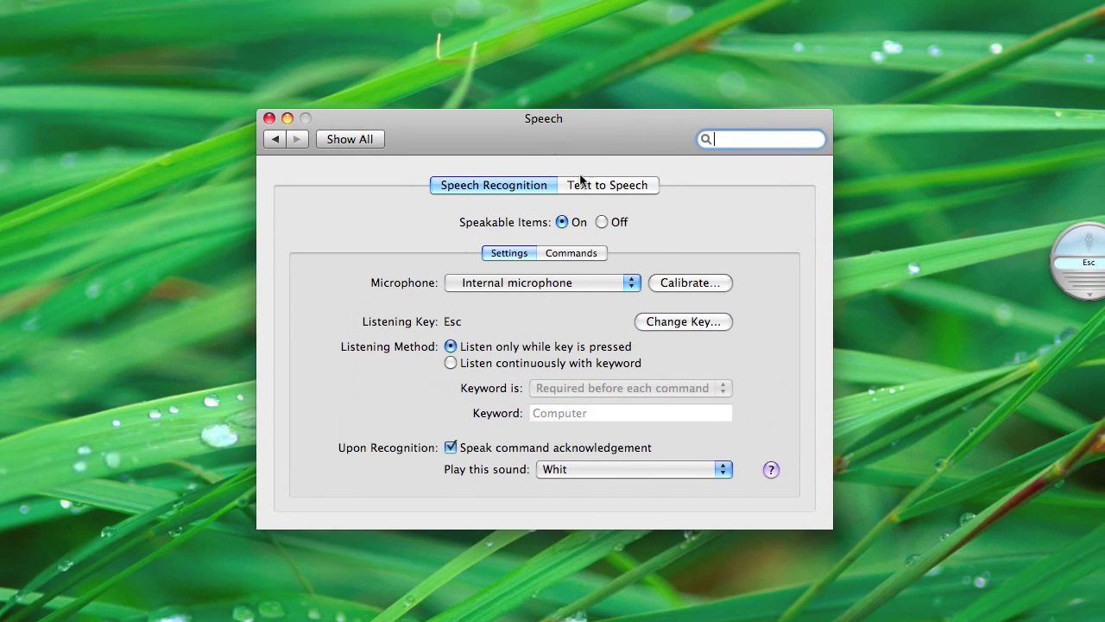
pyautogui.click(607, 185)
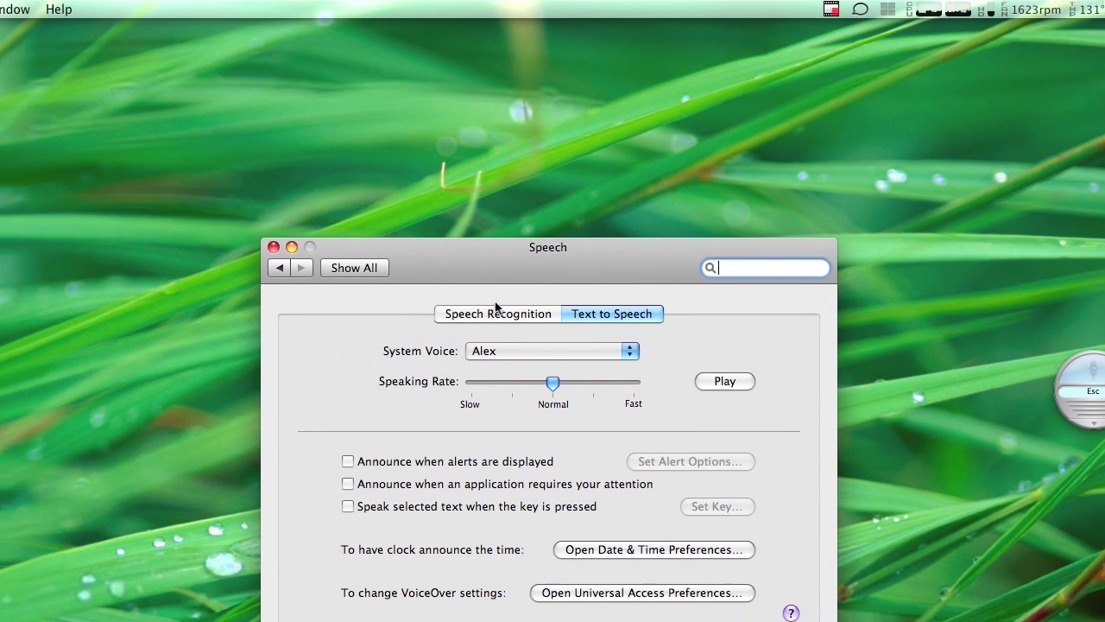
pyautogui.click(497, 314)
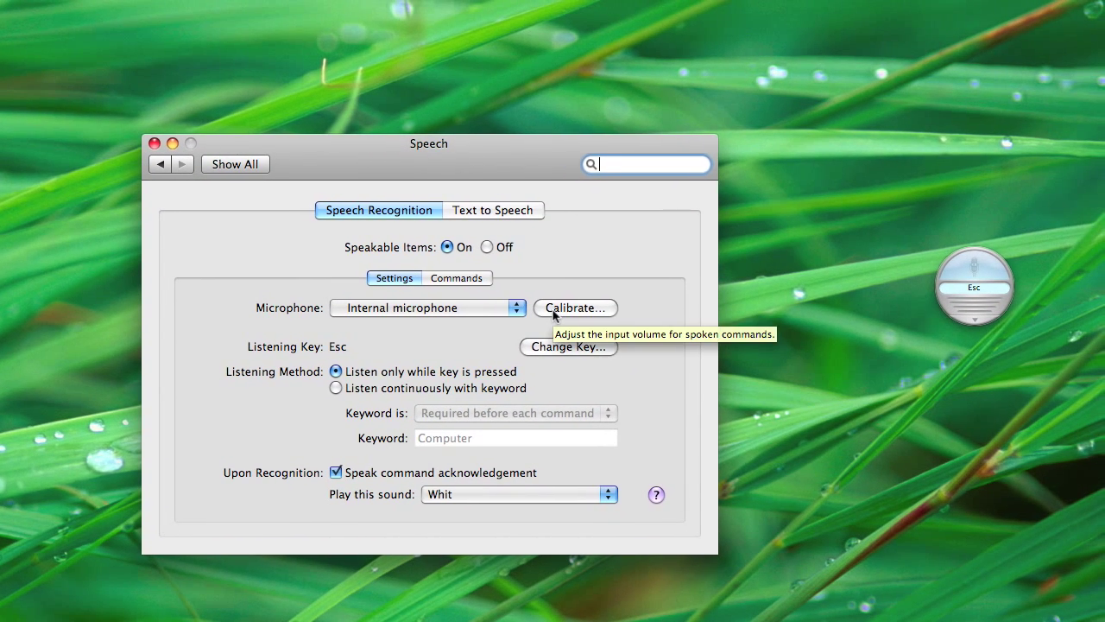
# Calibrate the internal microphone's input level from the Calibrate… sheet beside Microphone
pyautogui.click(573, 308)
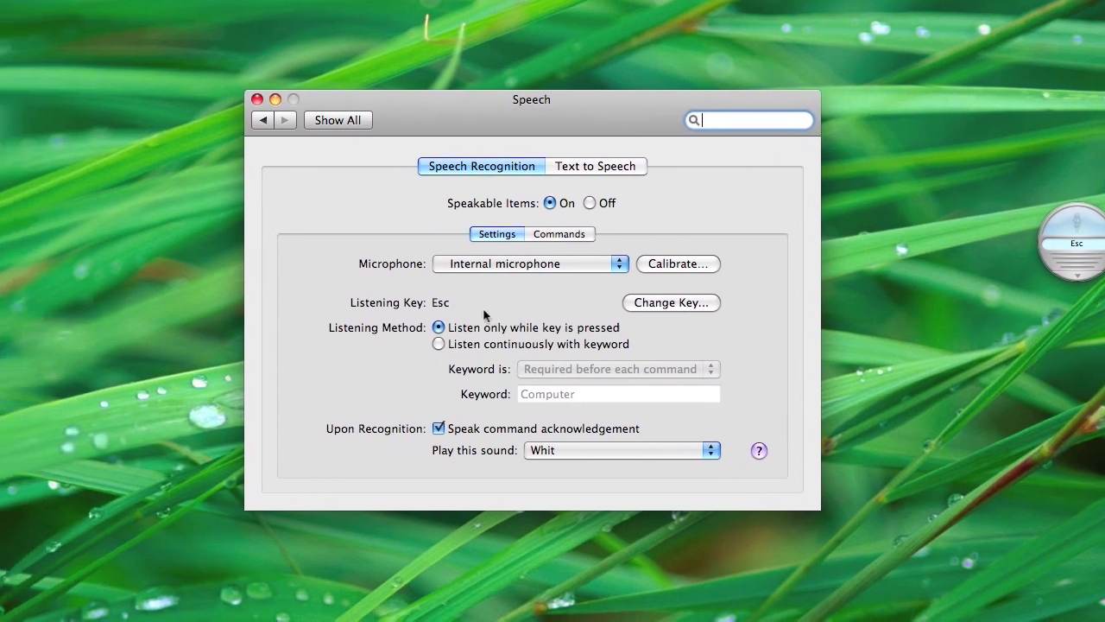
# Move the round speech feedback window so it sits beside the Speech preferences window
pyautogui.moveTo(532, 98); pyautogui.dragTo(276, 214)
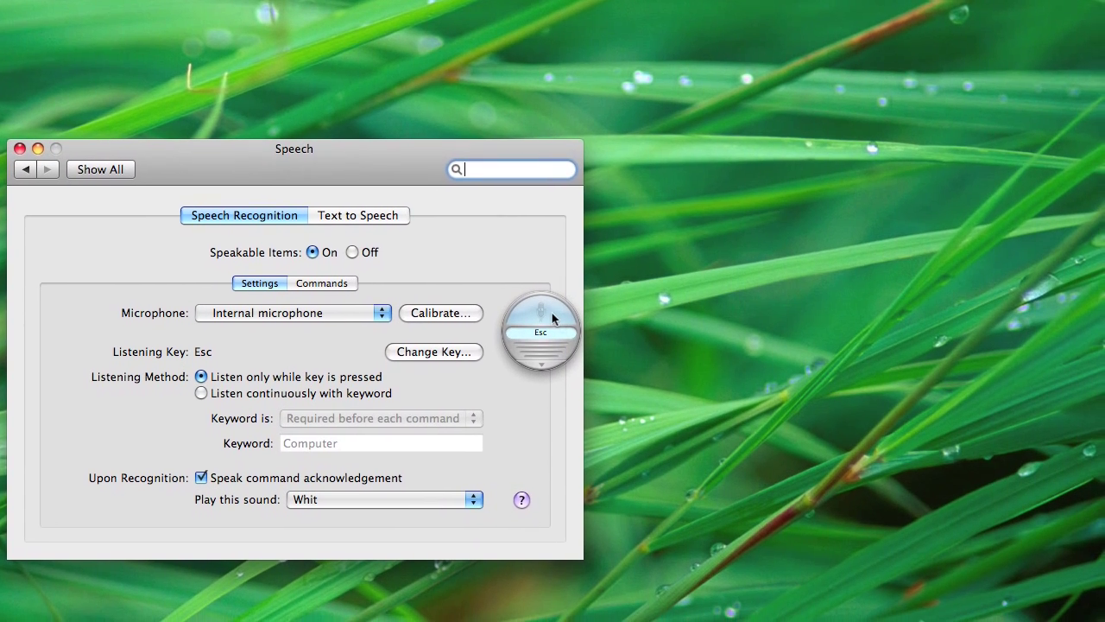
pyautogui.moveTo(294, 148); pyautogui.dragTo(570, 86)
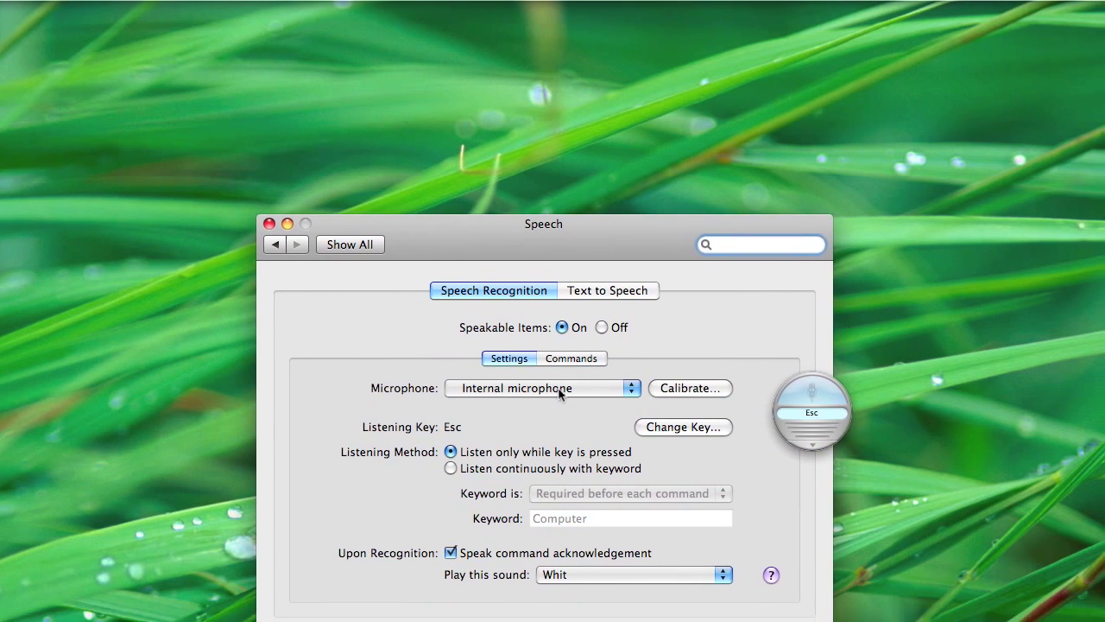
# Show the Commands list and open the Configure options for Global Speakable Items
pyautogui.click(569, 357)
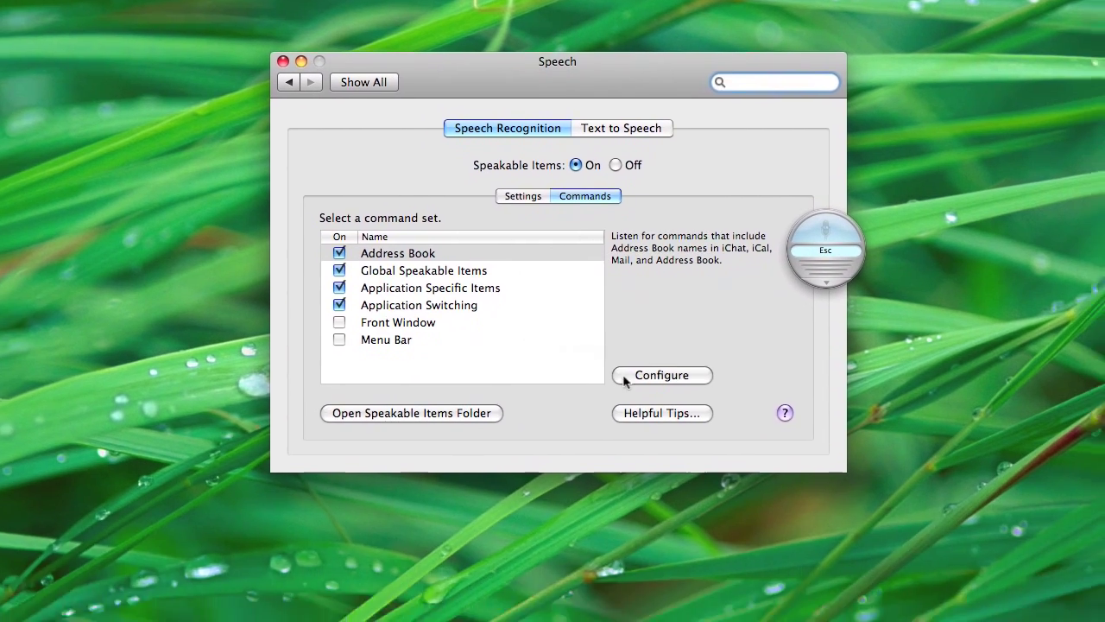
pyautogui.click(661, 375)
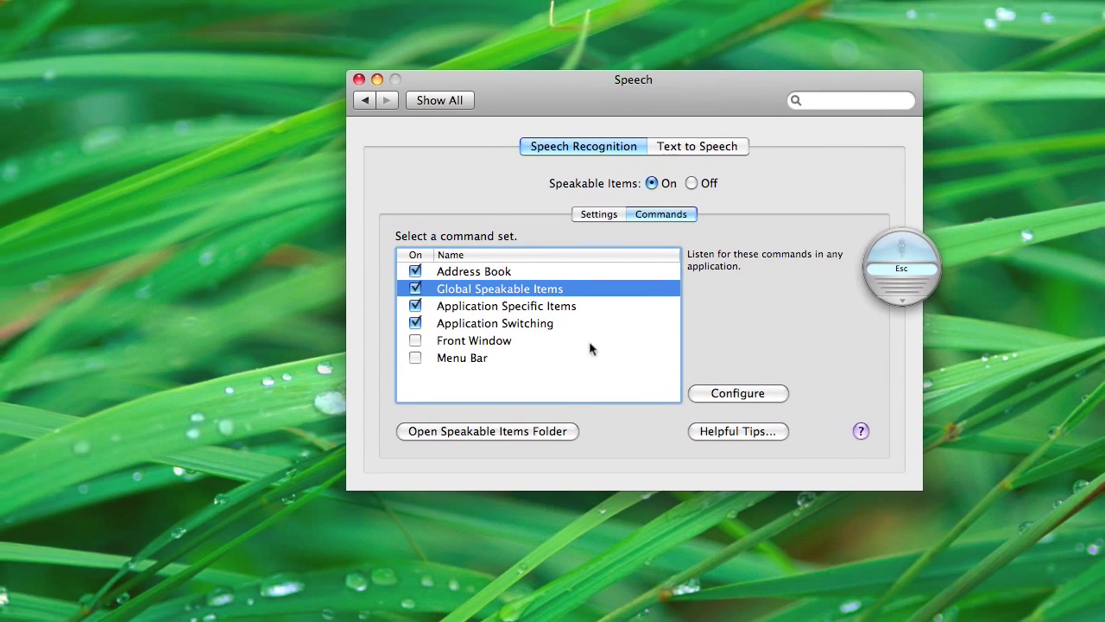
pyautogui.click(738, 394)
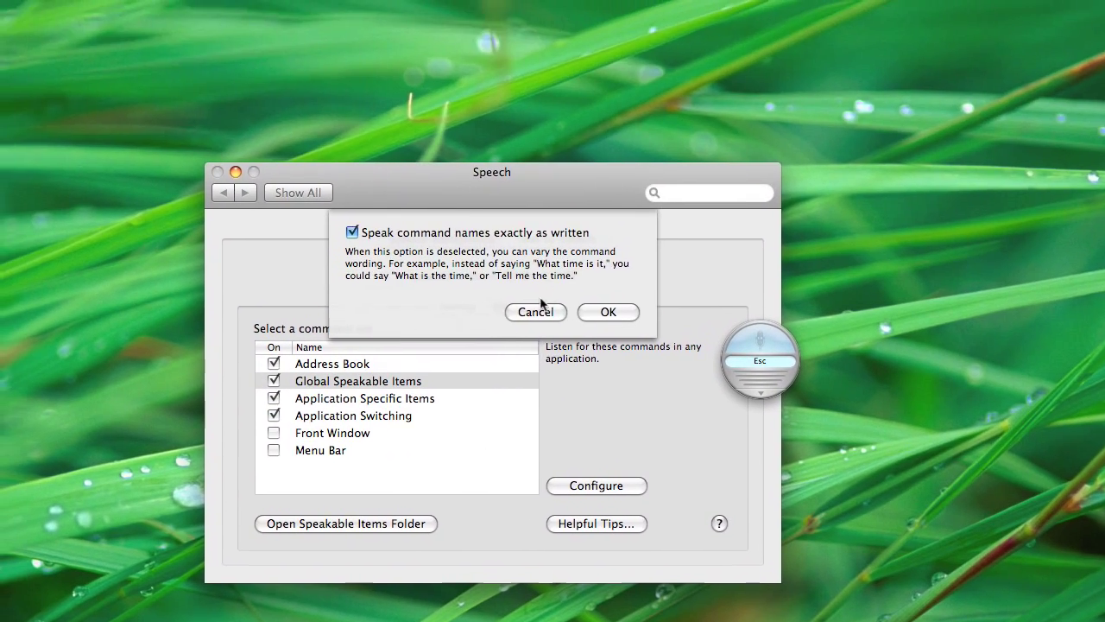